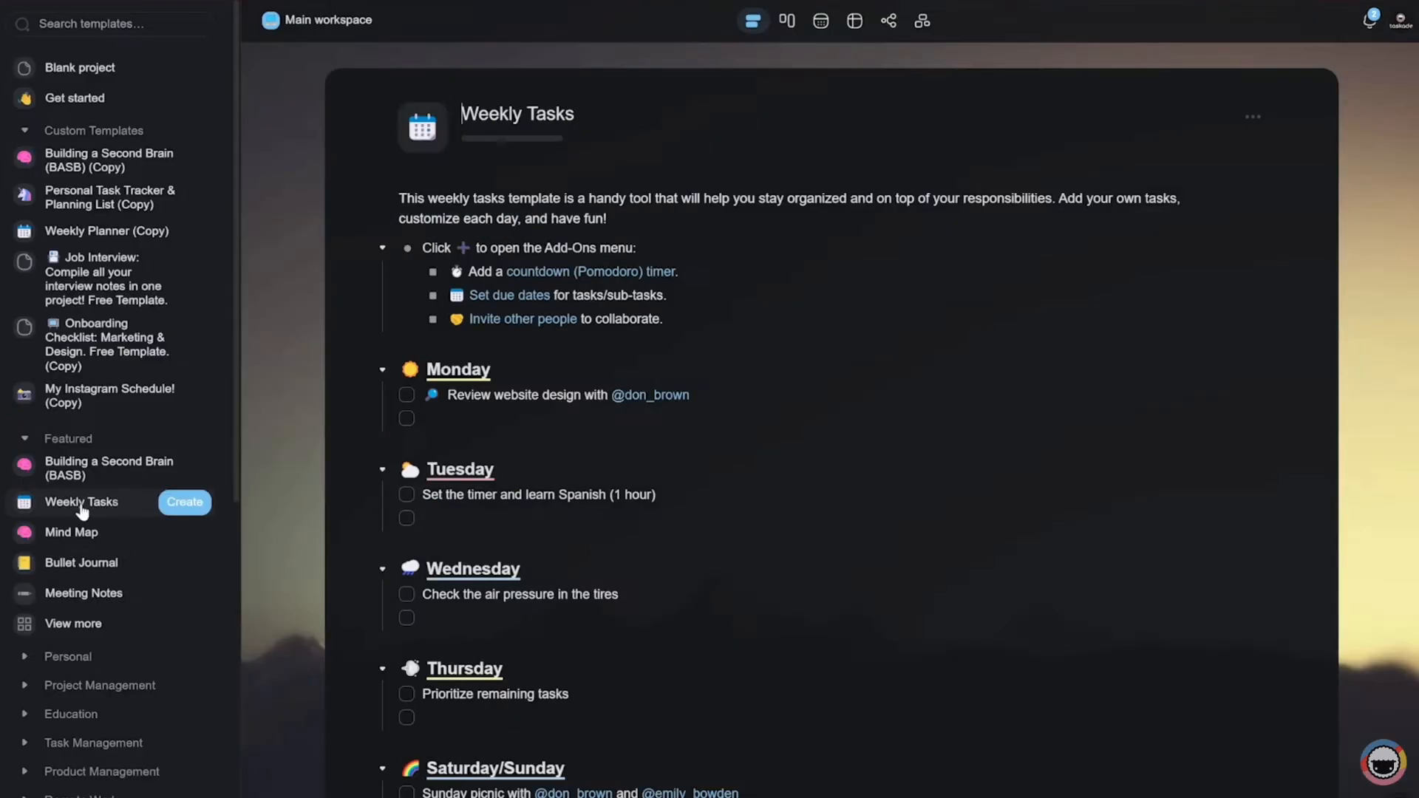
Preview the Weekly Tasks template from the Featured list in the template sidebar.
{"action": "left_click", "coordinate": [183, 502]}
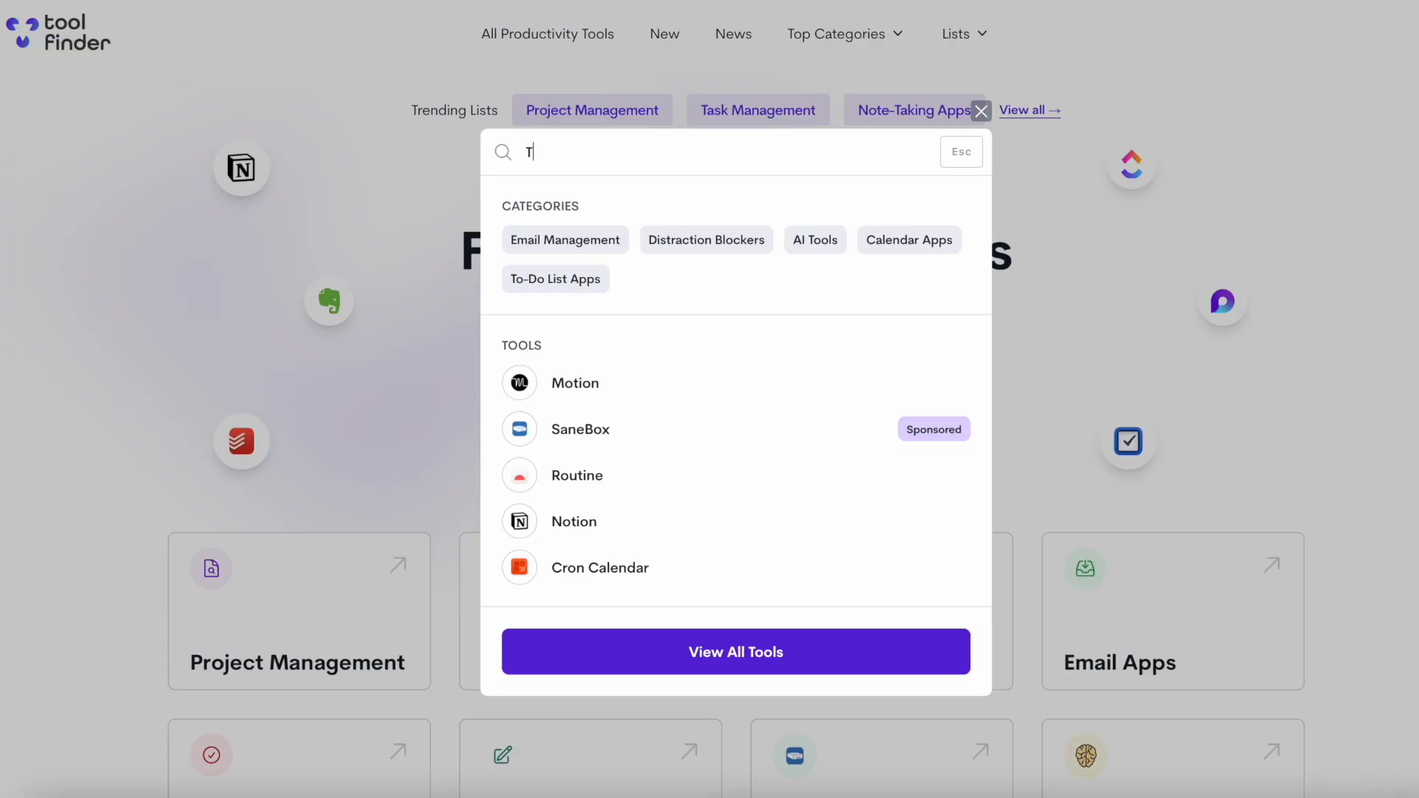
Search Tool Finder for 'Task' and view the Taskade listing describing collaborative task management.
{"action": "type", "text": "ask"}
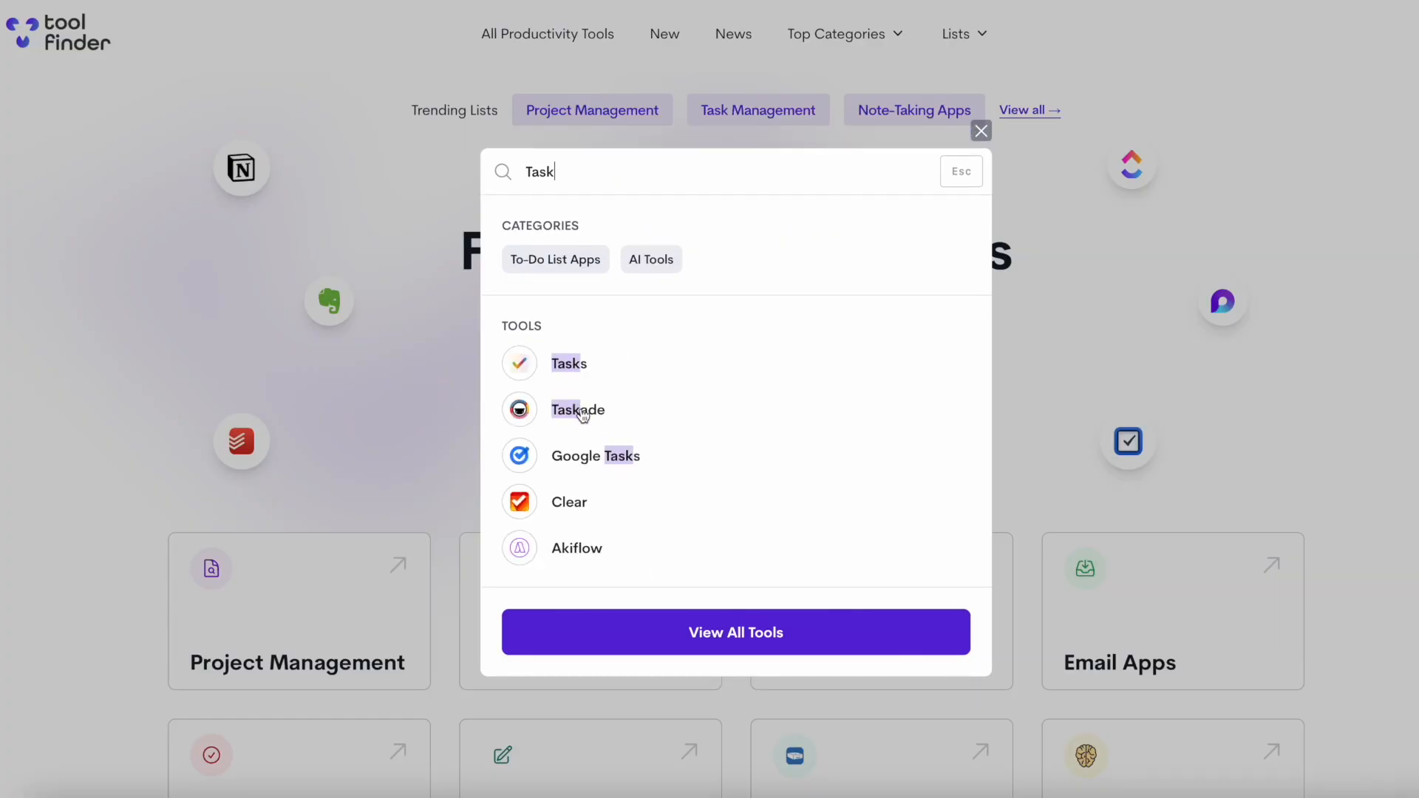
{"action": "left_click", "coordinate": [576, 409]}
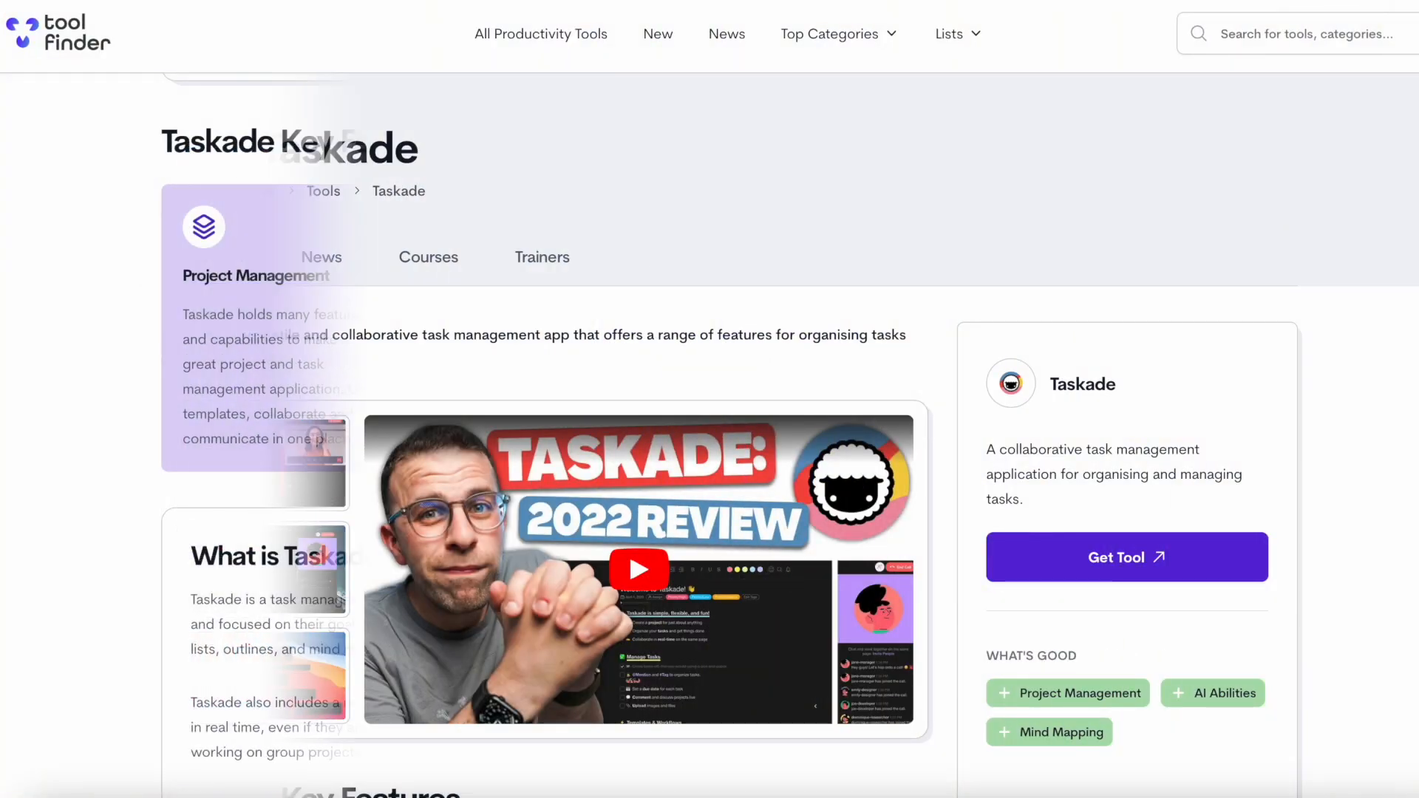
{"action": "scroll", "scroll_direction": "down", "scroll_amount": 3}
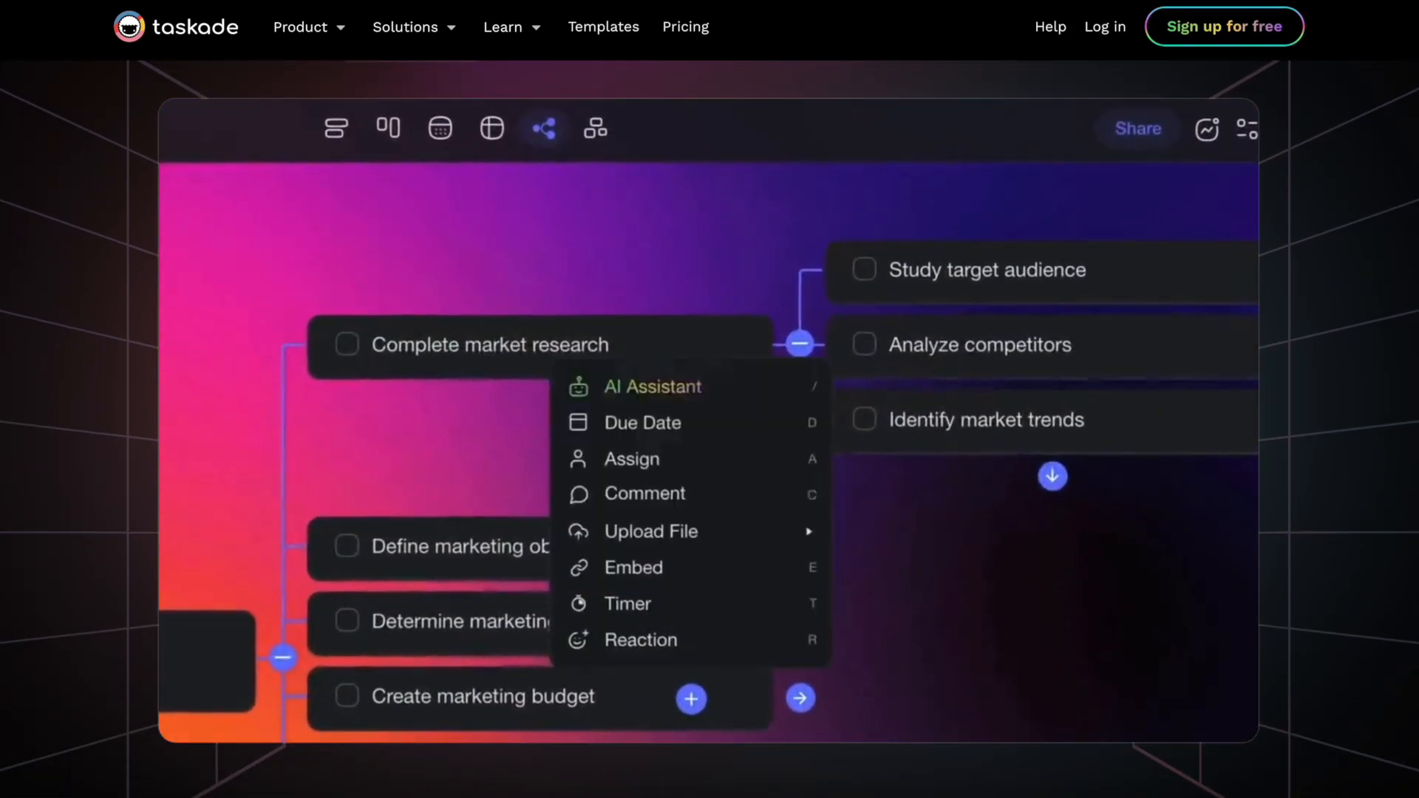
Show Taskade's Featured Templates gallery with Building a Second Brain, Weekly Tasks and Mind Map.
{"action": "left_click", "coordinate": [652, 385]}
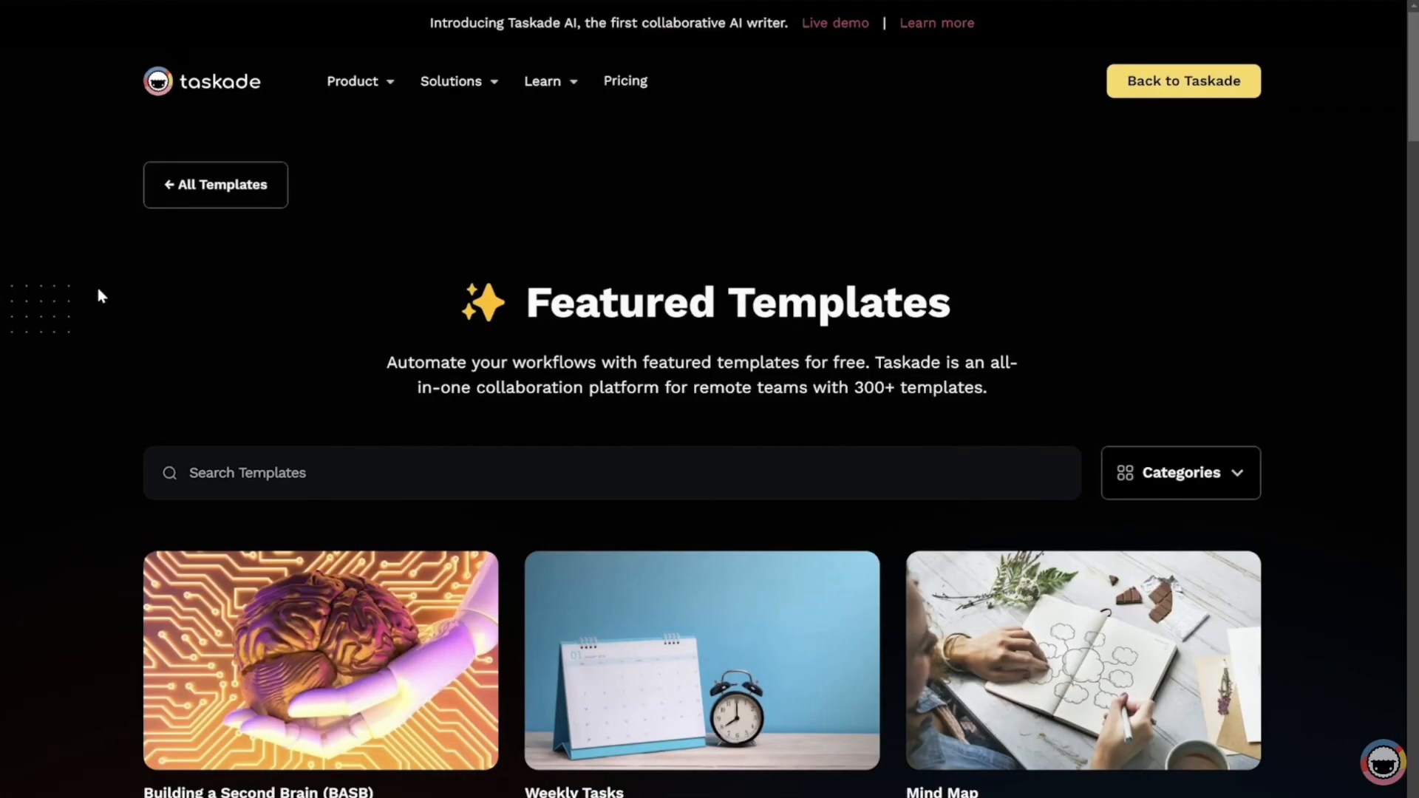
{"action": "scroll", "scroll_direction": "down", "scroll_amount": 3}
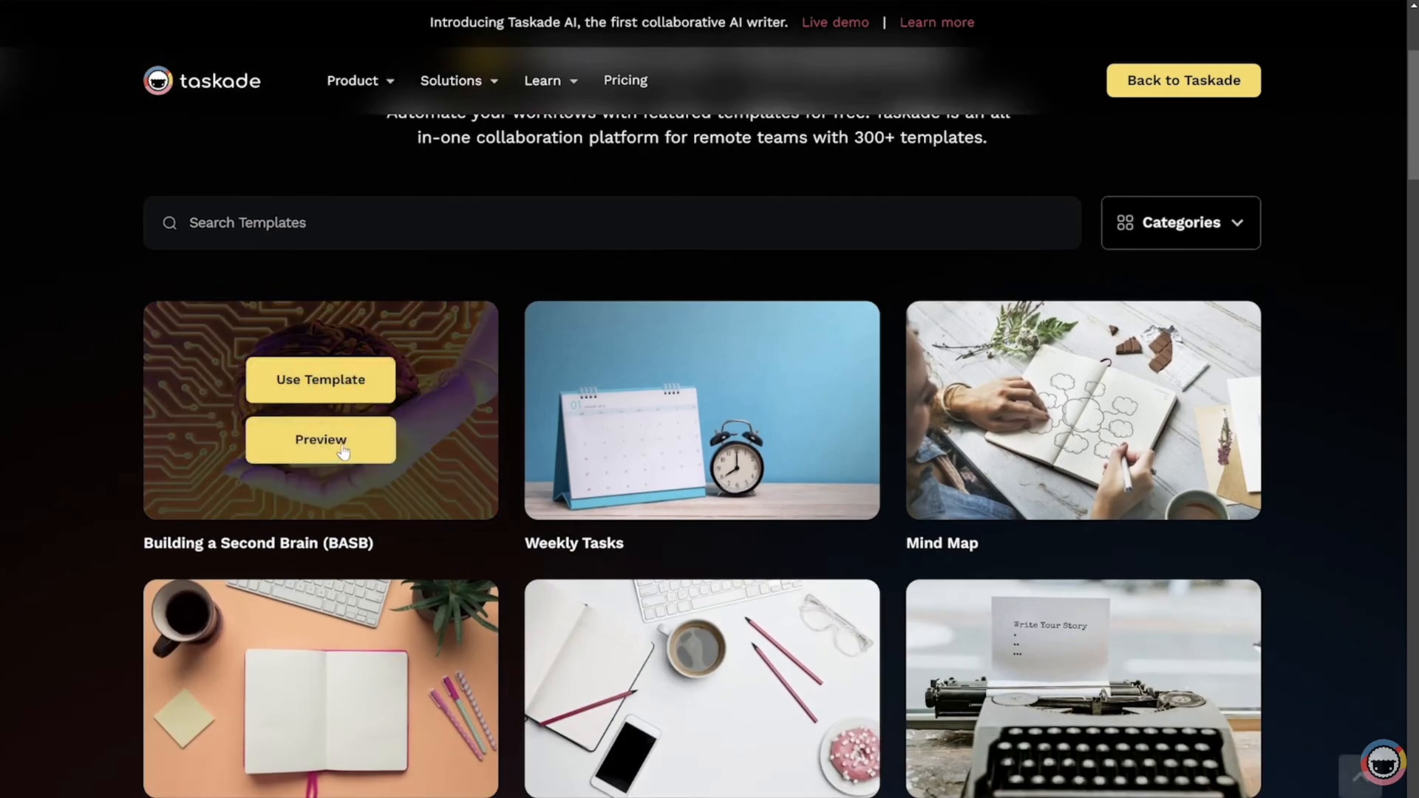
{"action": "mouse_move", "coordinate": [1082, 441]}
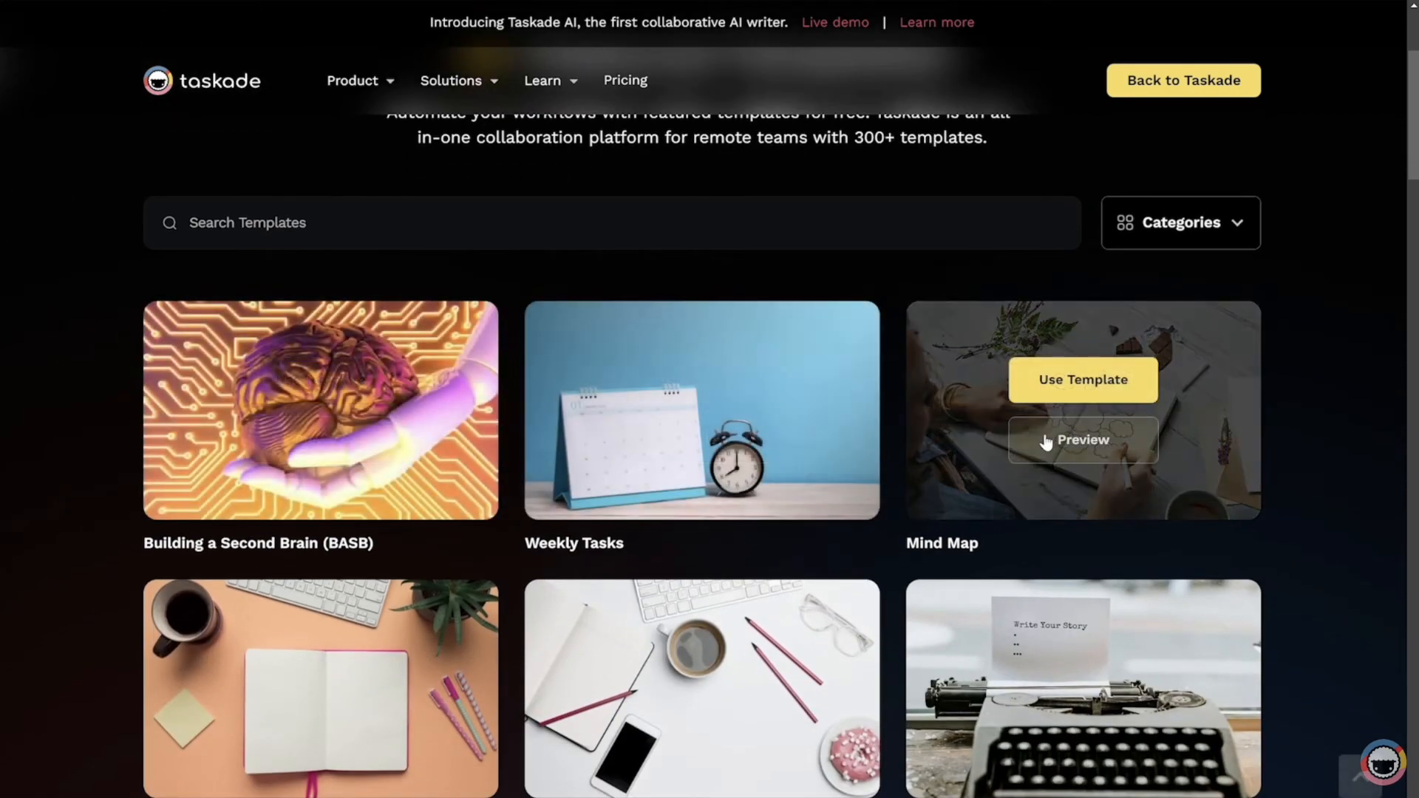
{"action": "scroll", "scroll_direction": "down", "scroll_amount": 3}
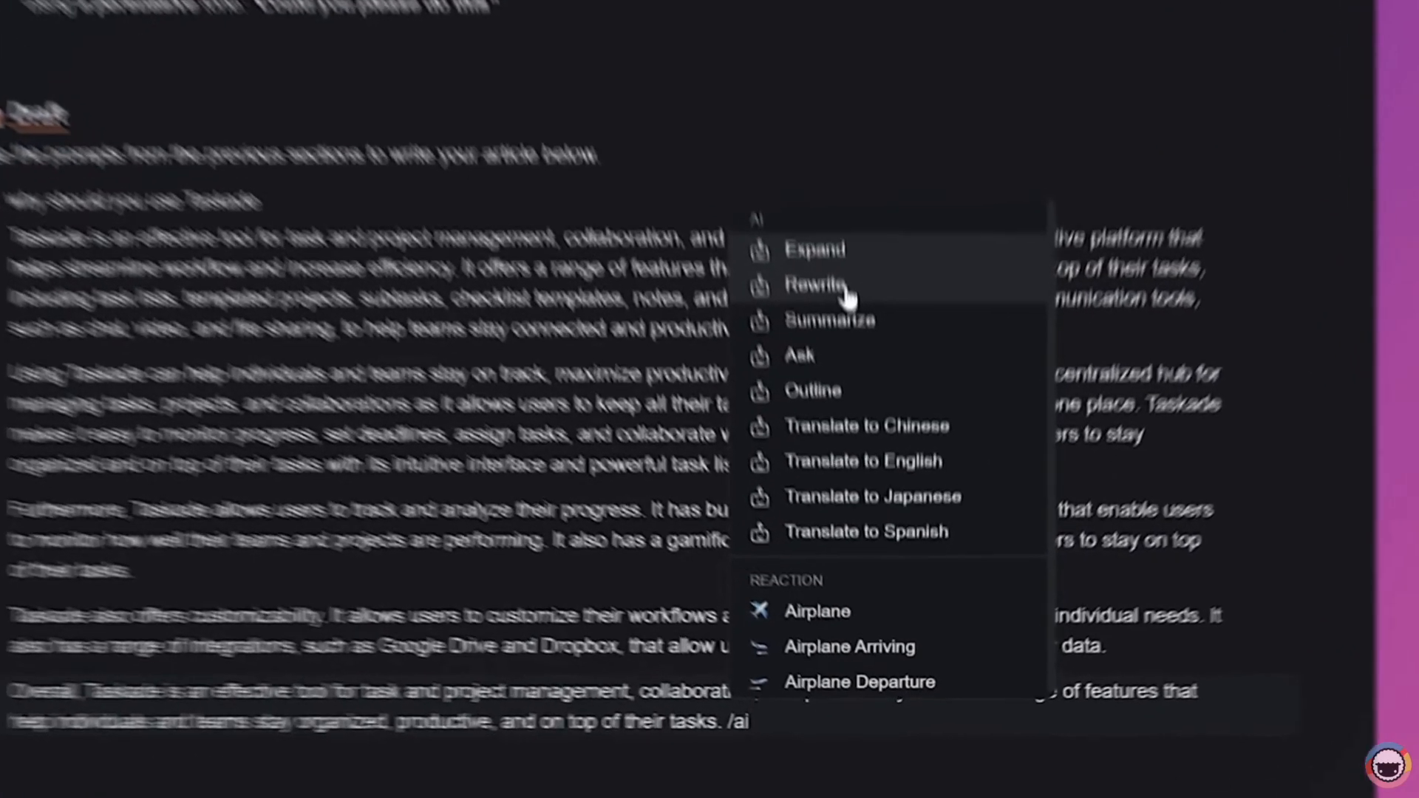
Invoke the /ai menu on the draft paragraph to have the AI rewrite the Taskade article text.
{"action": "left_click", "coordinate": [818, 284]}
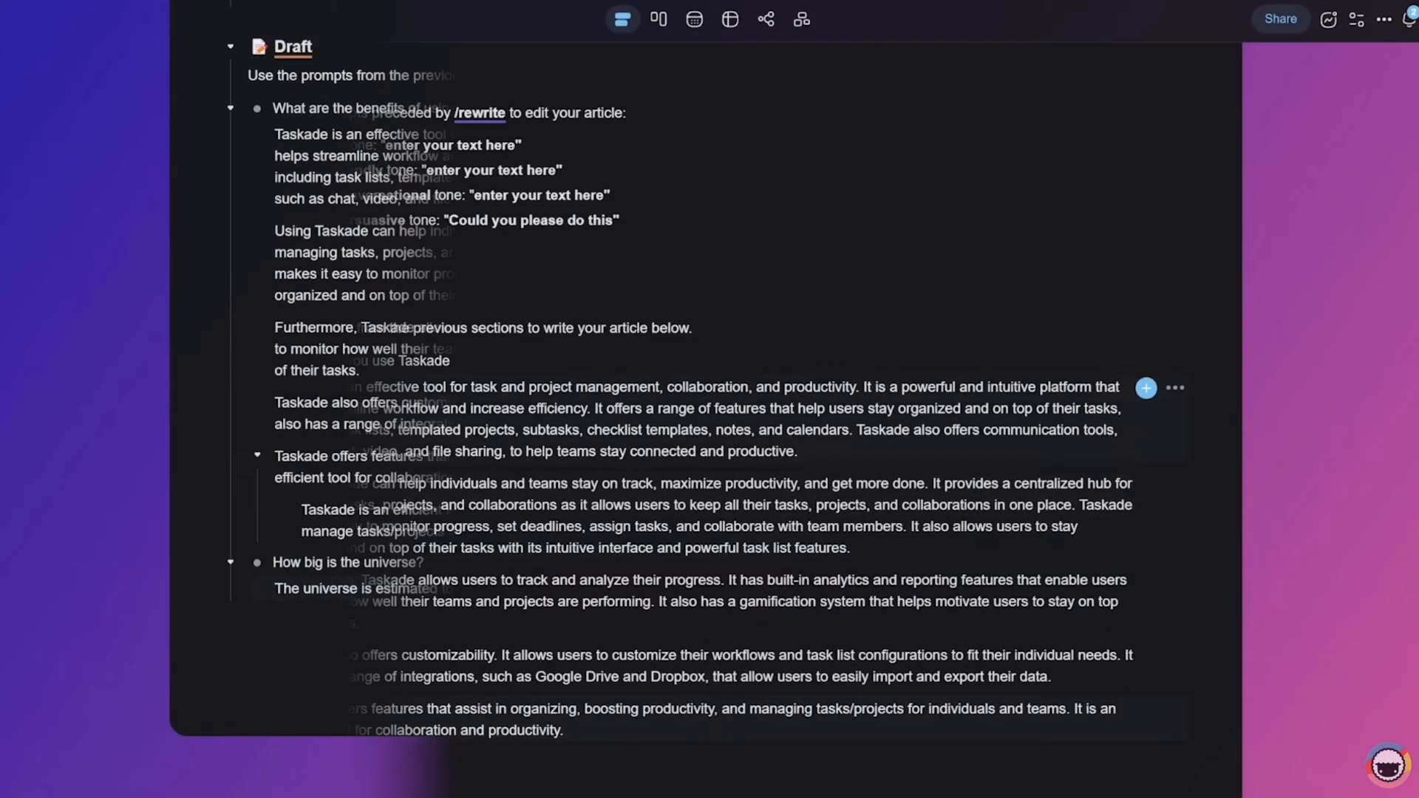
{"action": "type", "text": "/ai"}
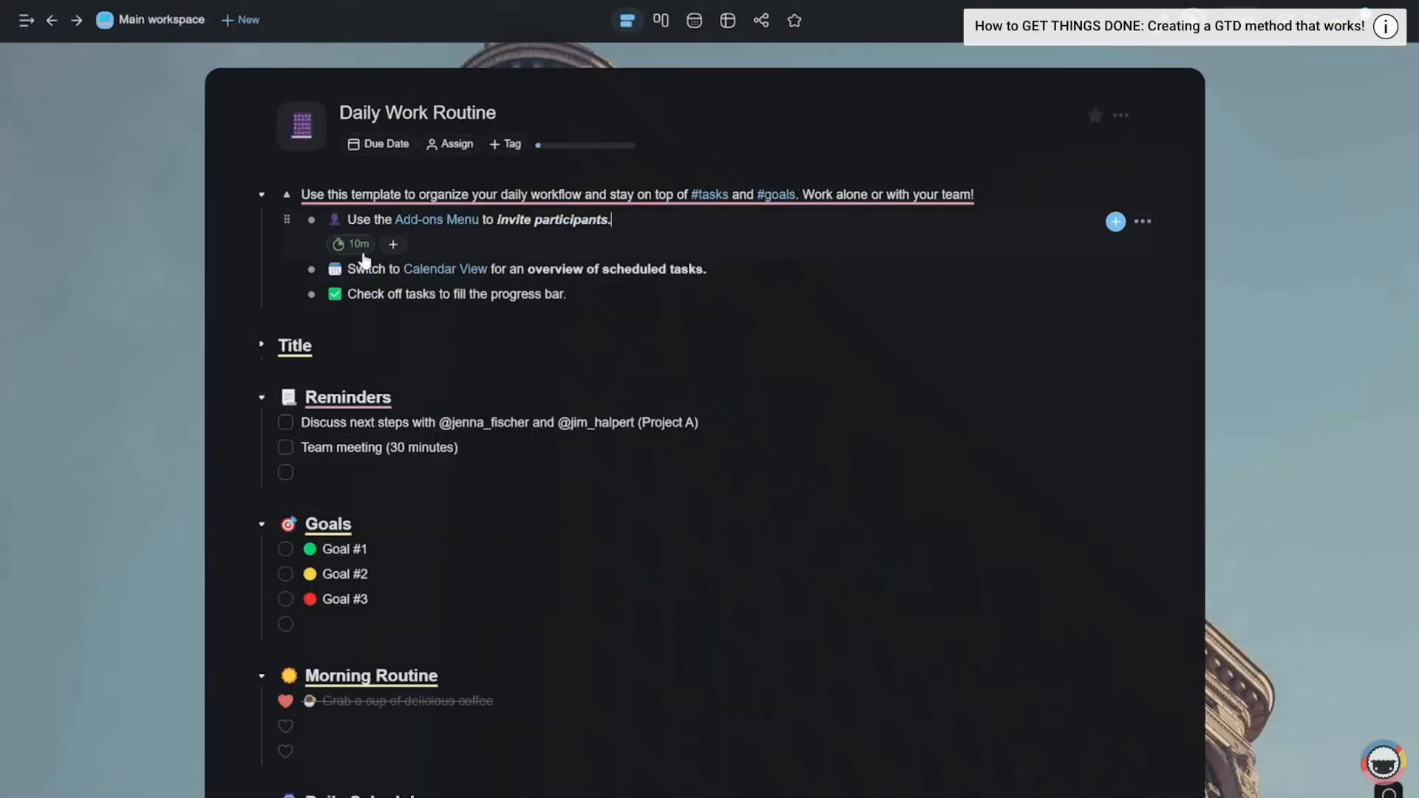
Show the Daily Work Routine project as a board, then a monthly calendar, then back to board columns.
{"action": "left_click", "coordinate": [352, 244]}
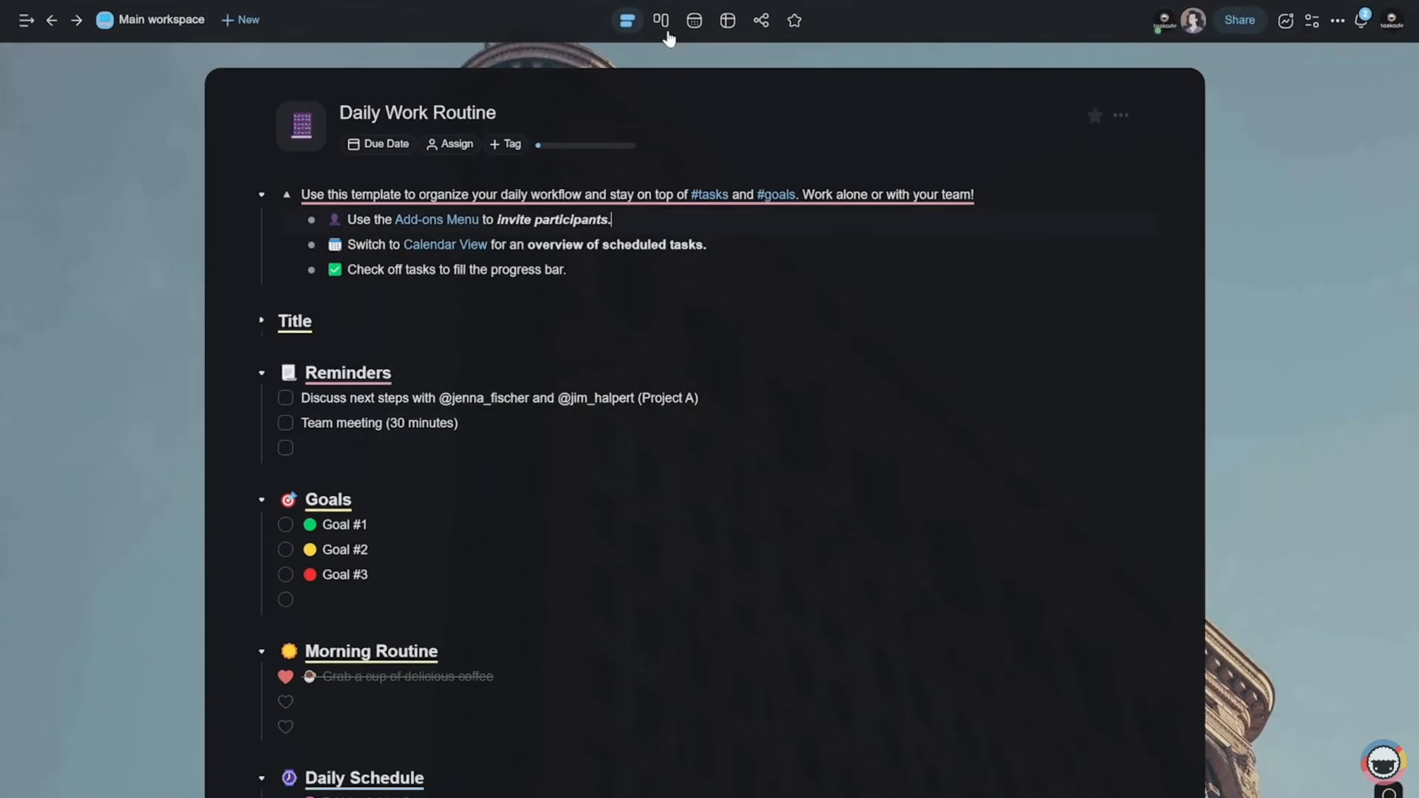
{"action": "left_click", "coordinate": [662, 19]}
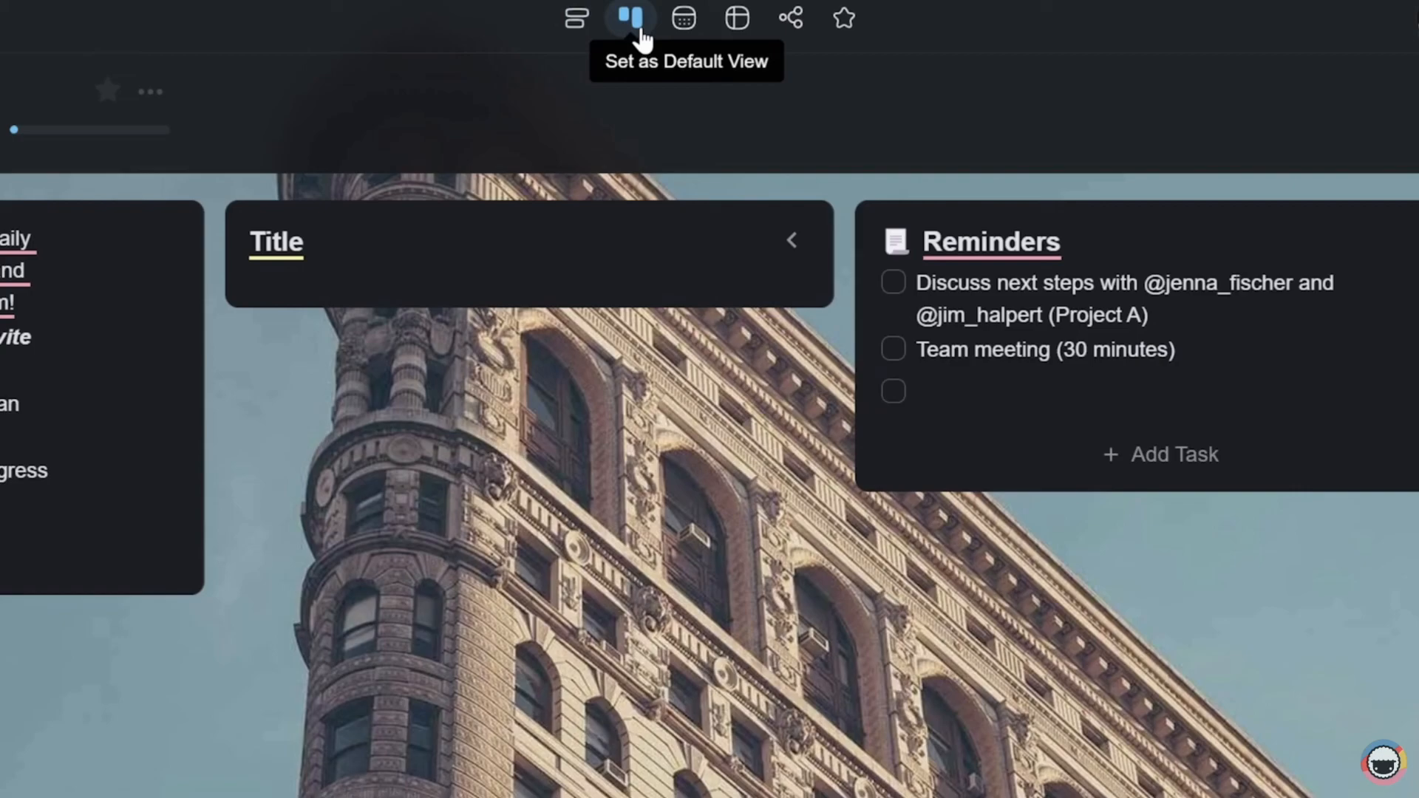
{"action": "left_click", "coordinate": [684, 18]}
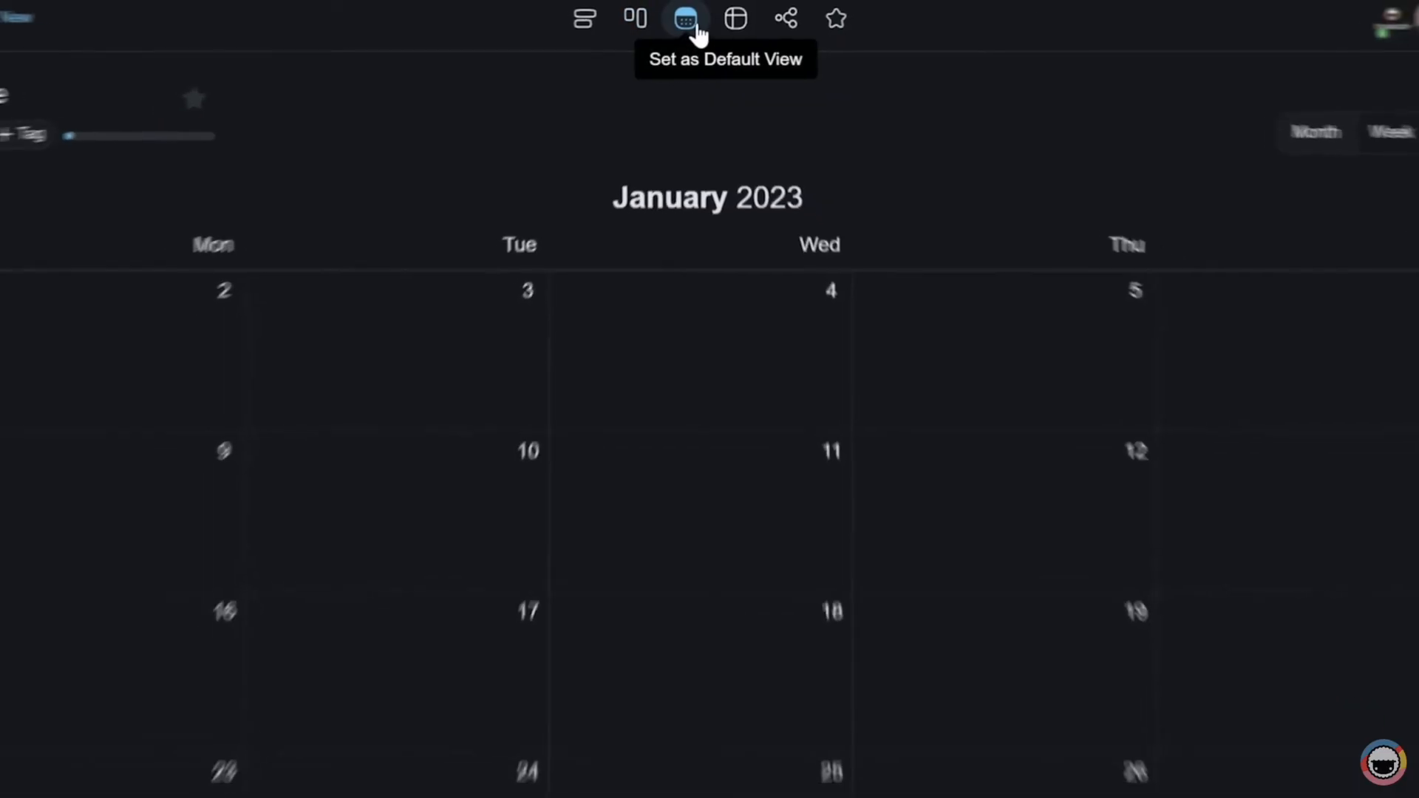
{"action": "left_click", "coordinate": [635, 18]}
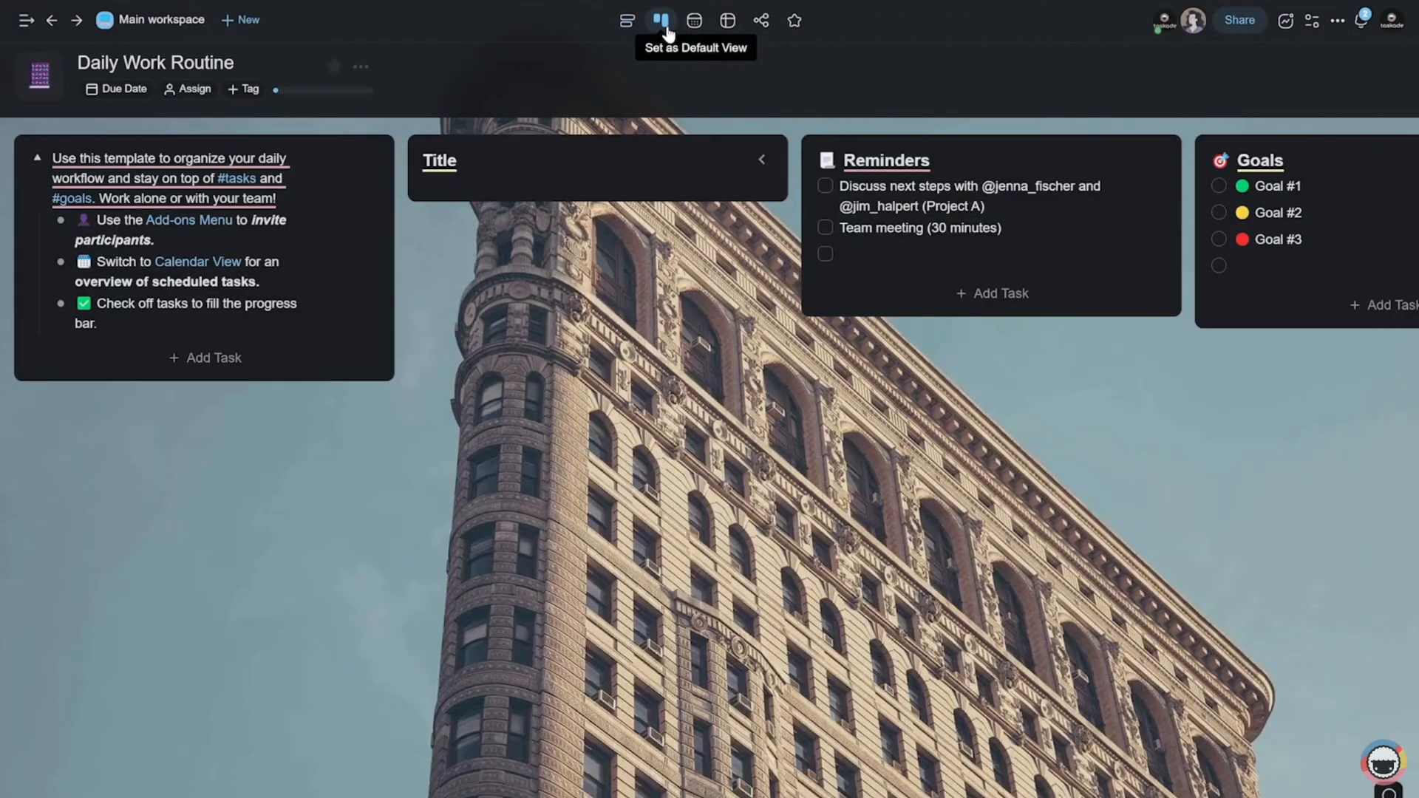